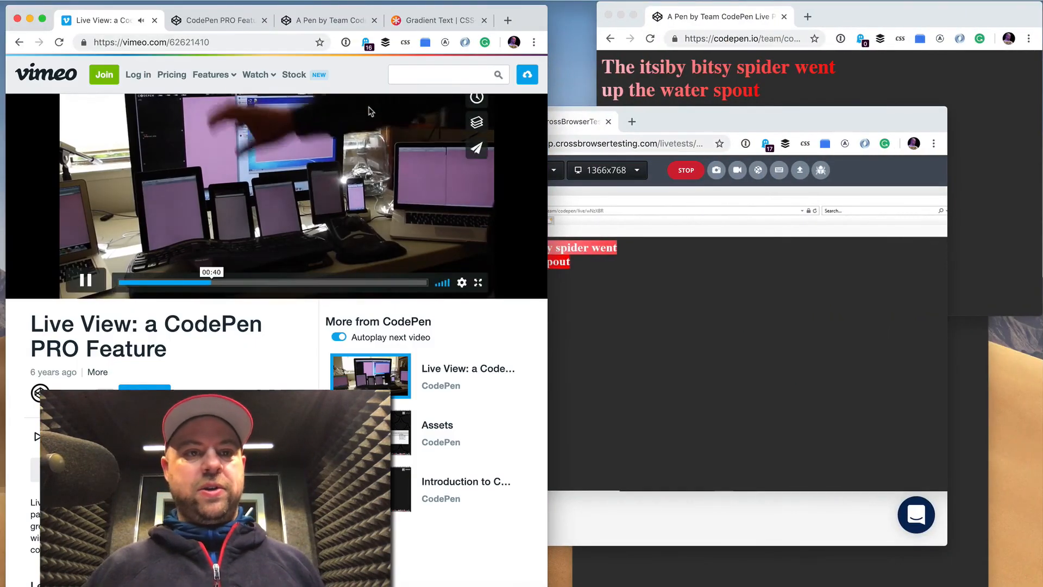
mouse_move(219, 20)
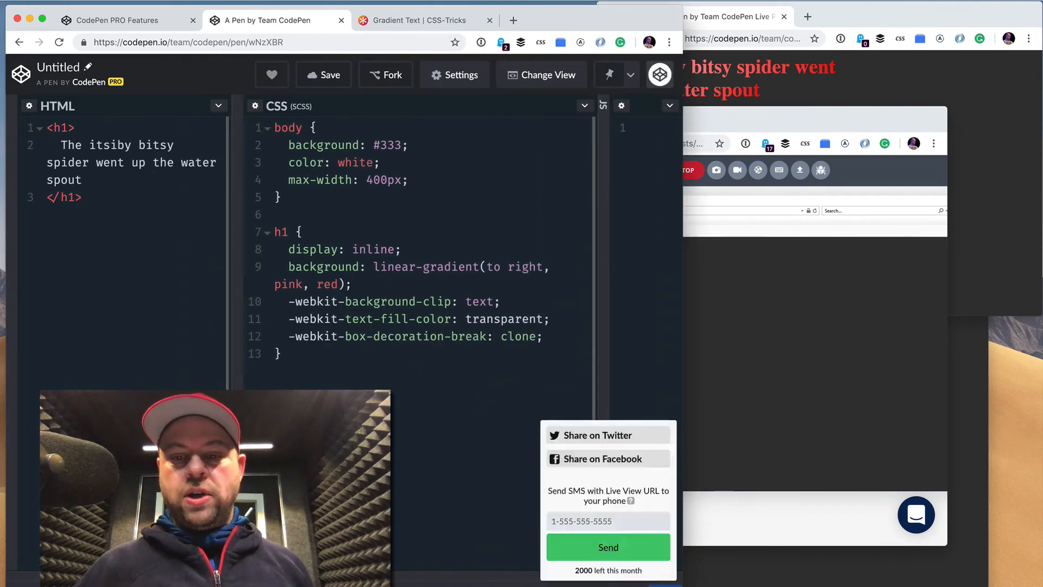
Enter 7 in the Share popup's SMS phone number field, then close the popup.
left_click(606, 520)
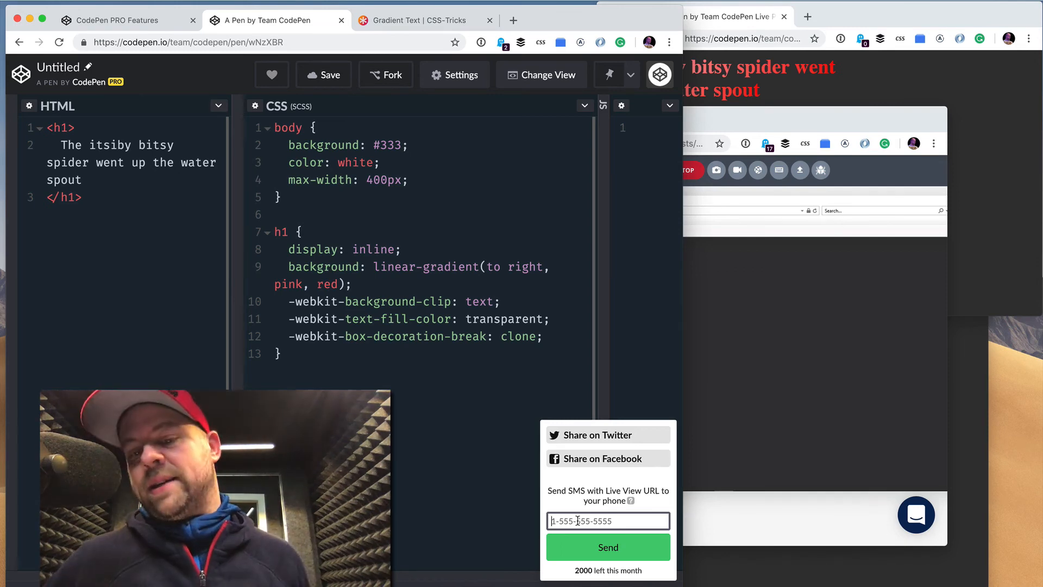
type("7")
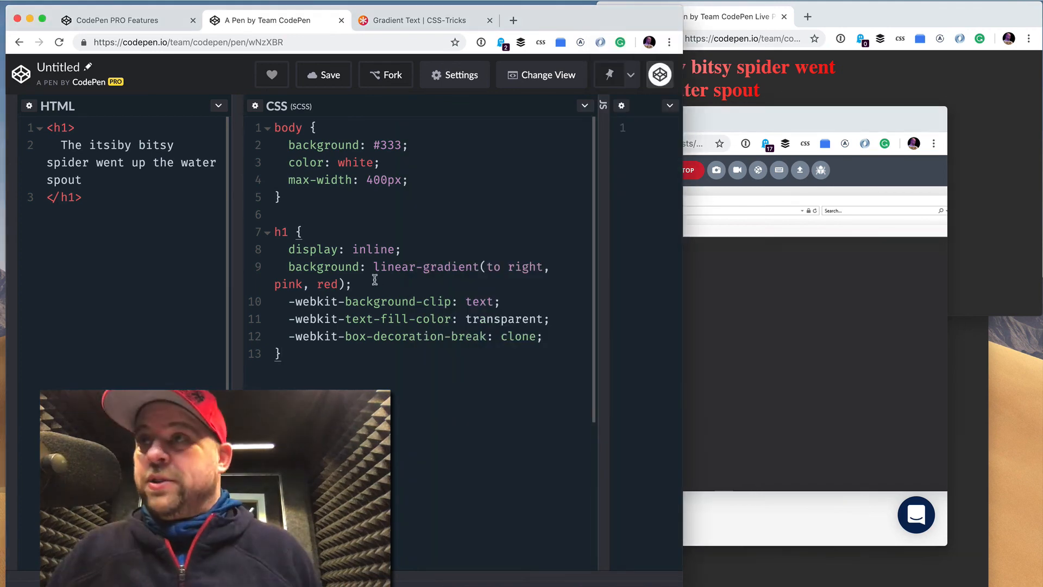
mouse_move(646, 65)
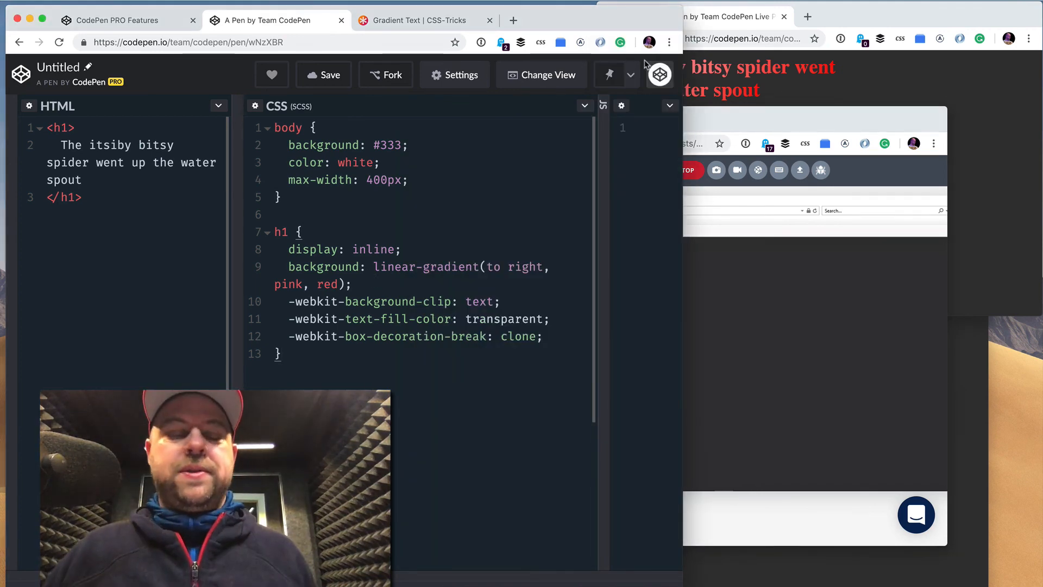